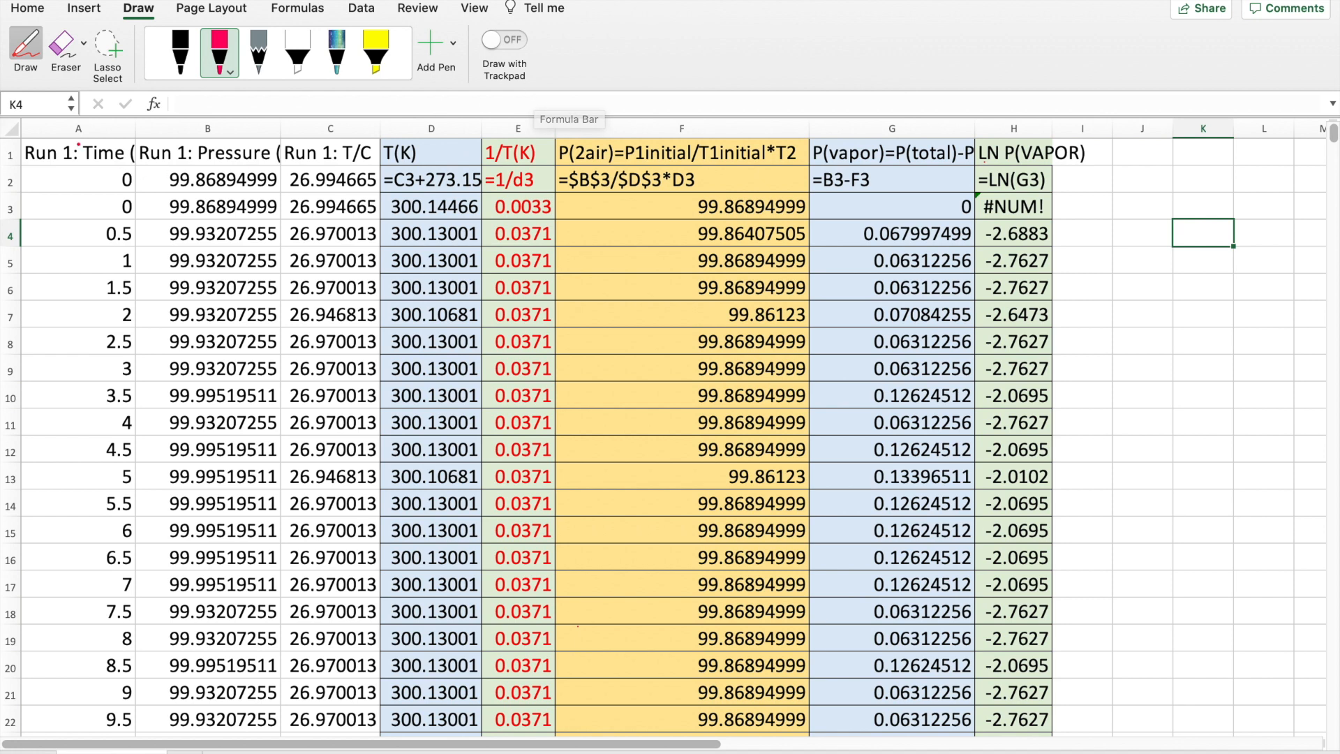
Circle the B2 pressure and C2 temperature values in red ink, and loop the F1 header.
{"action": "left_click", "coordinate": [330, 129]}
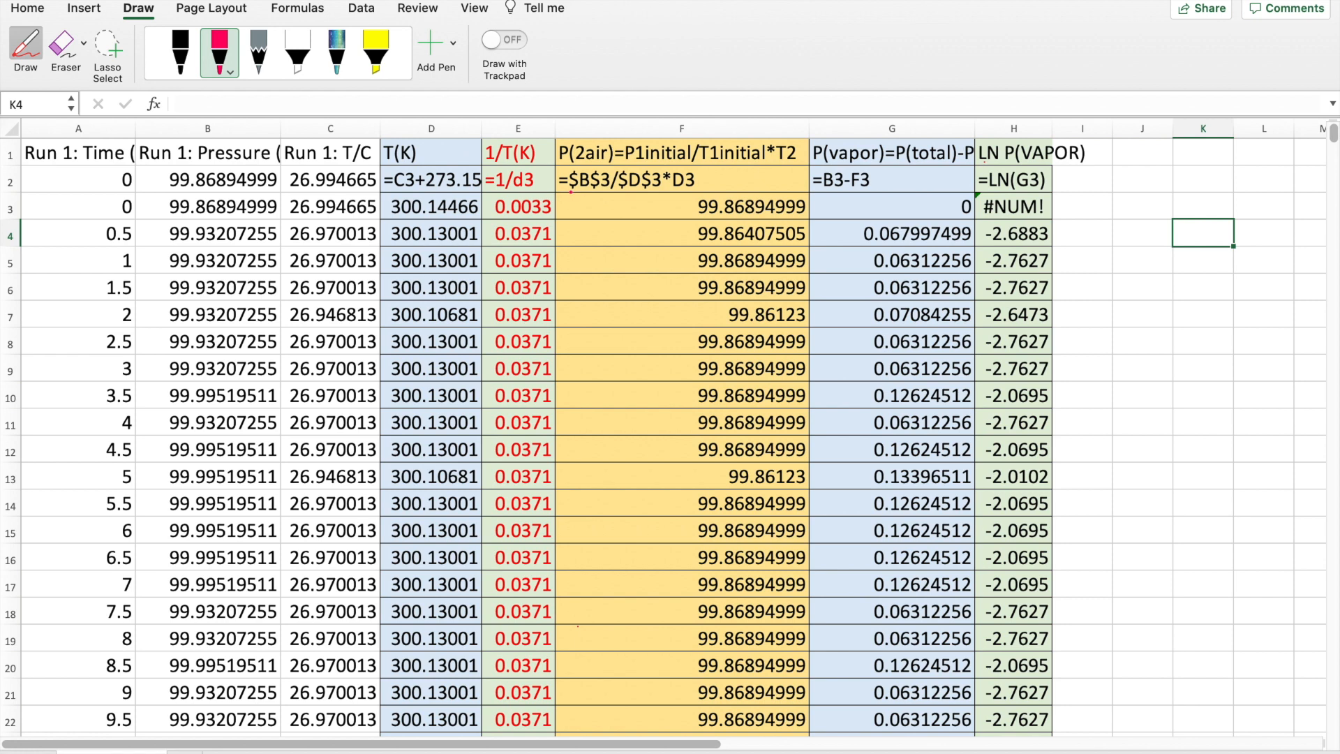
{"action": "left_click_drag", "start_coordinate": [553, 195], "coordinate": [624, 192]}
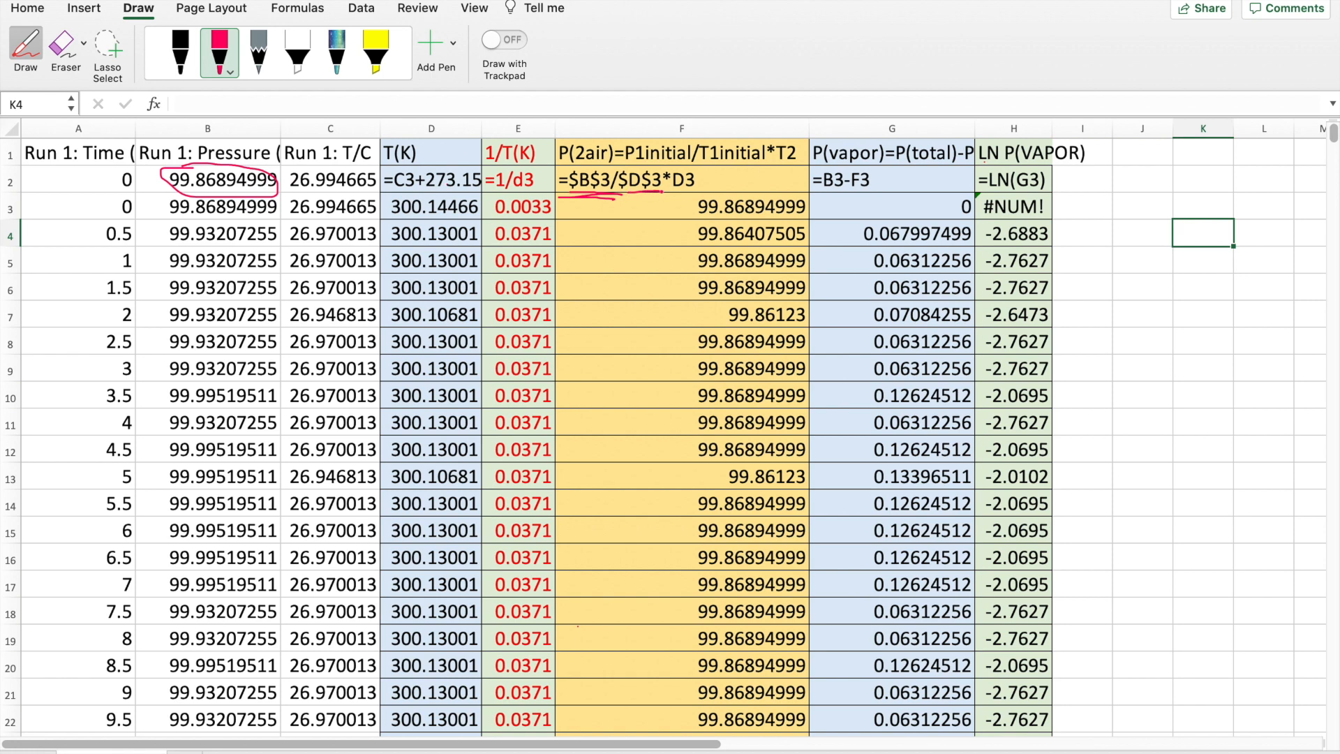
{"action": "left_click_drag", "start_coordinate": [286, 187], "coordinate": [380, 187]}
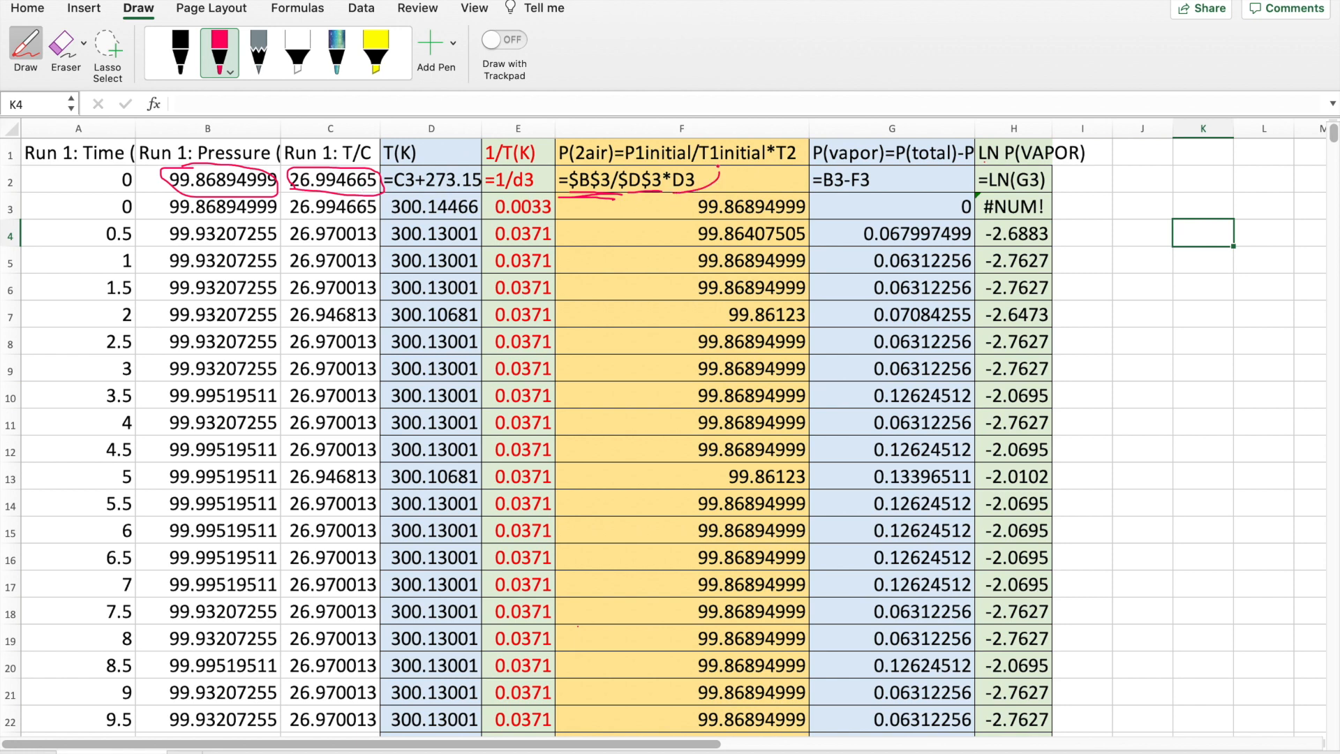
{"action": "left_click_drag", "start_coordinate": [453, 167], "coordinate": [723, 179]}
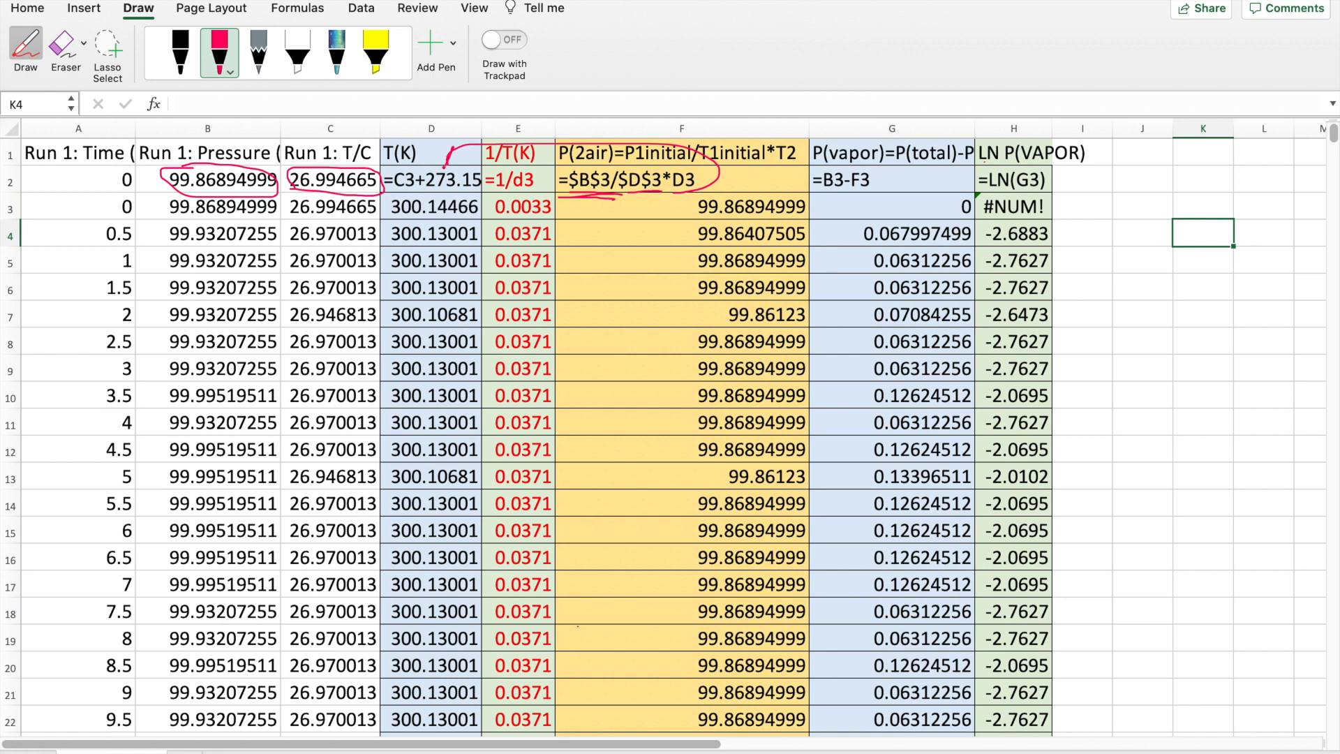